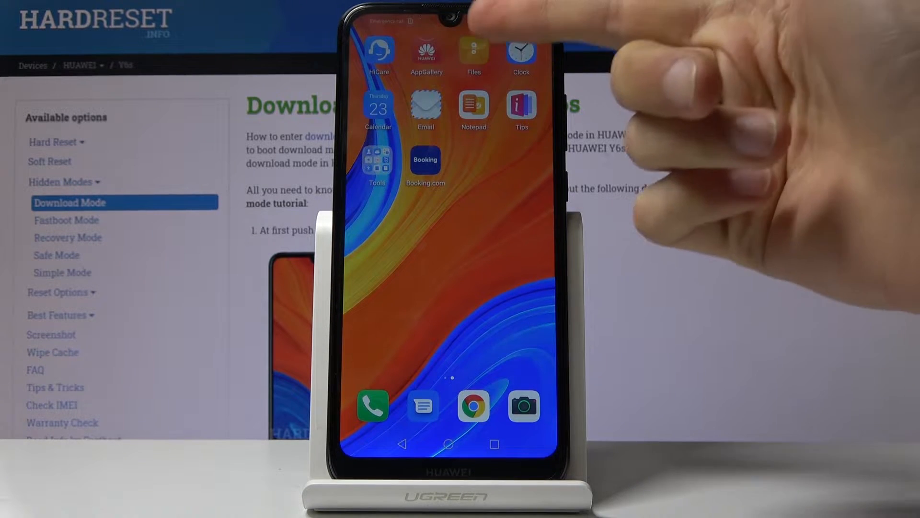
- Launch Files, look inside internal storage's DCIM folder, then return to the internal storage list
left_click(473, 57)
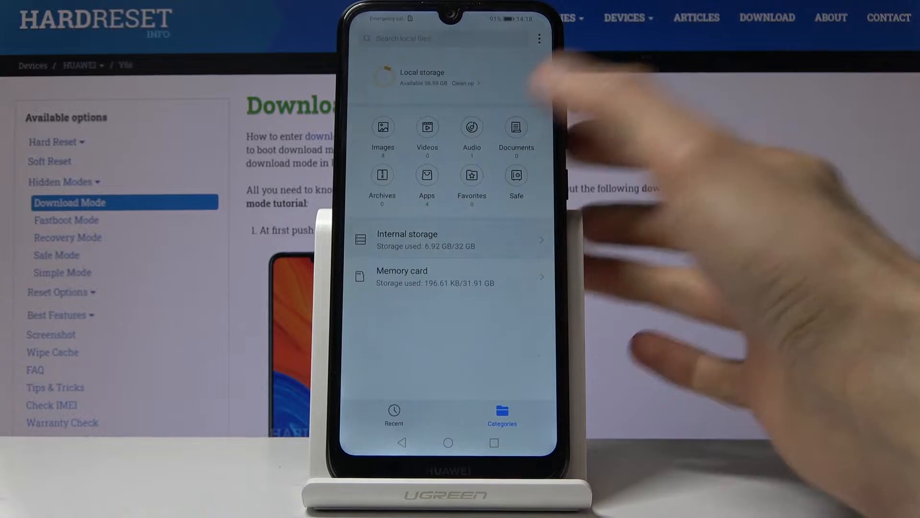
left_click(406, 240)
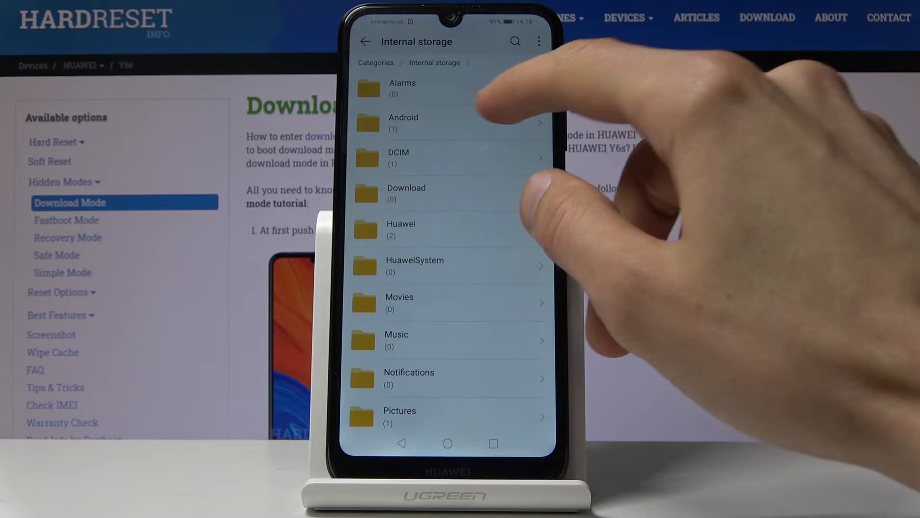
left_click(397, 158)
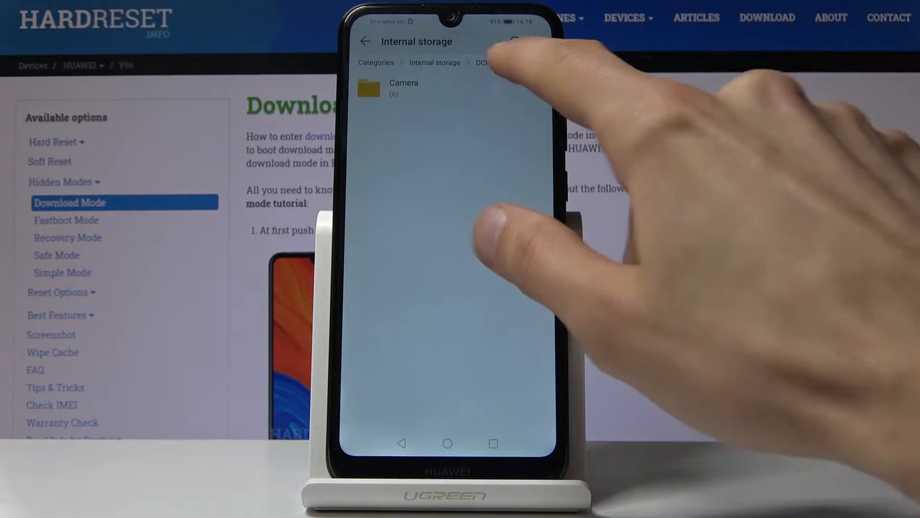
left_click(404, 87)
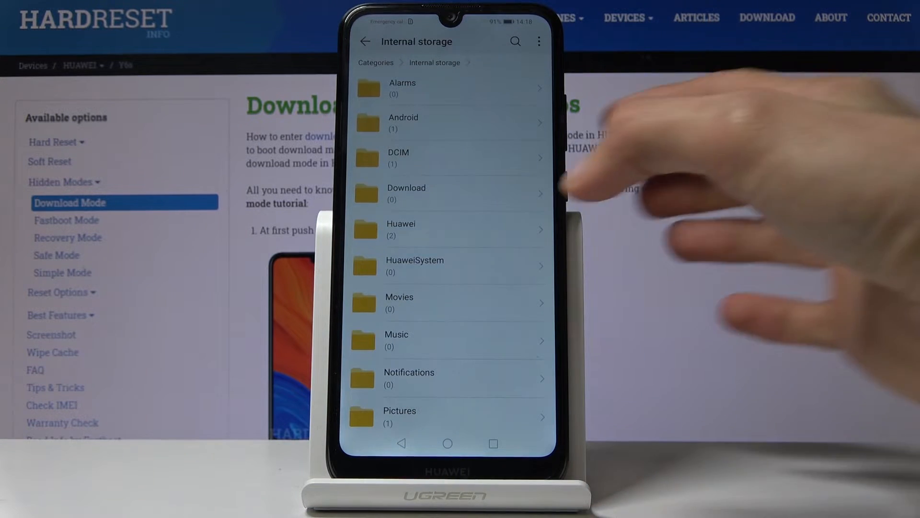
scroll("down", 3)
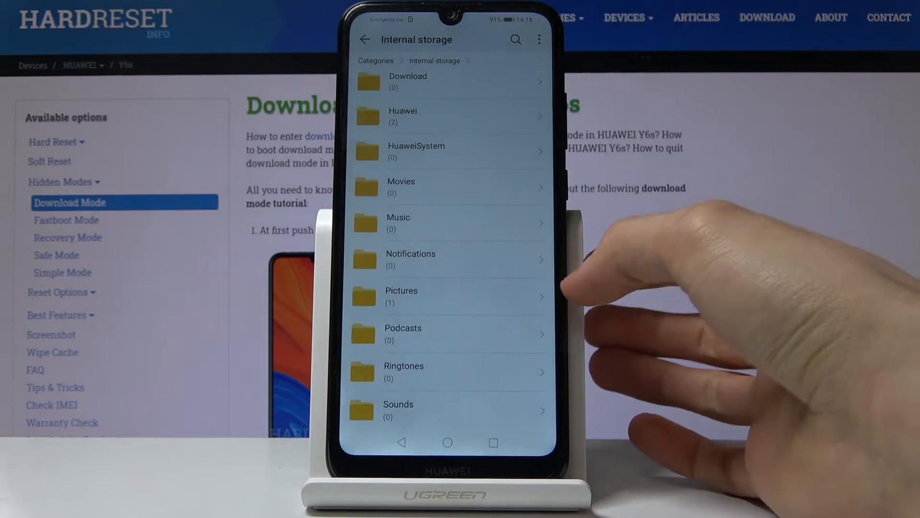
scroll("down", 3)
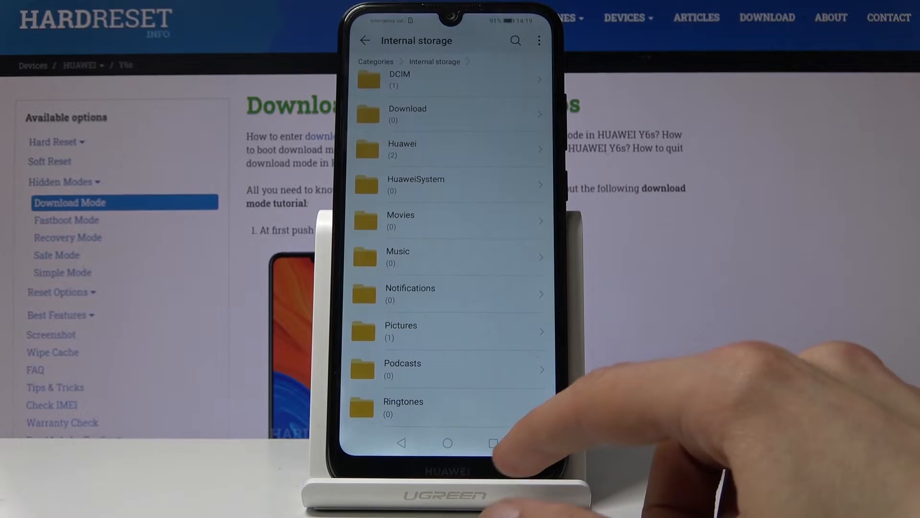
scroll("down", 3)
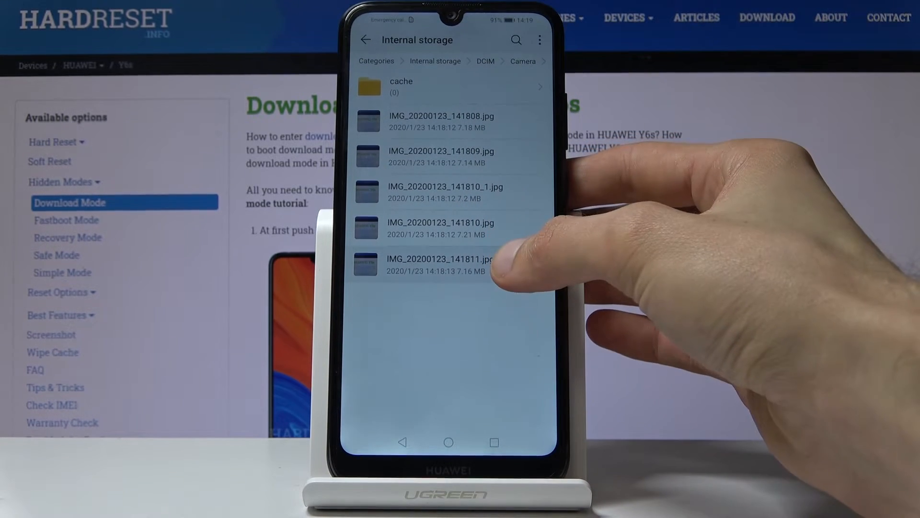
- Select all photos in Camera, clear the selection, and go back up to DCIM
left_click(445, 265)
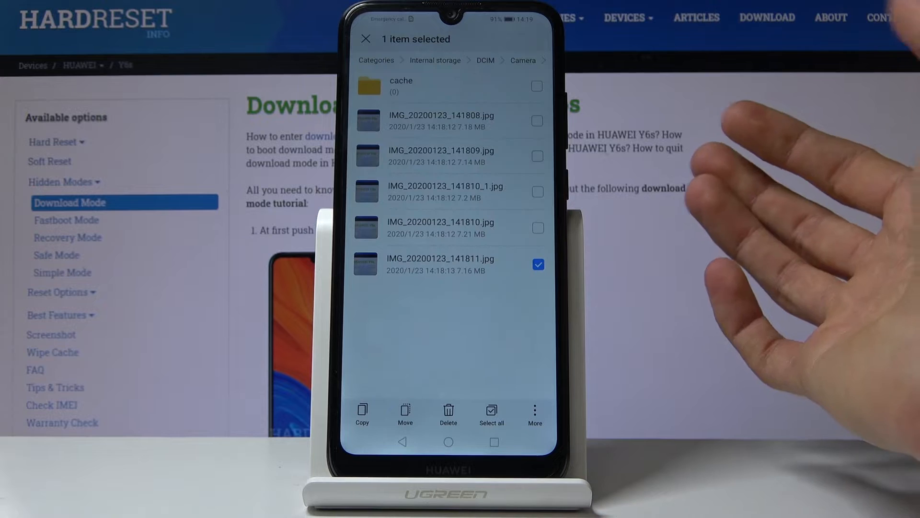
left_click(365, 38)
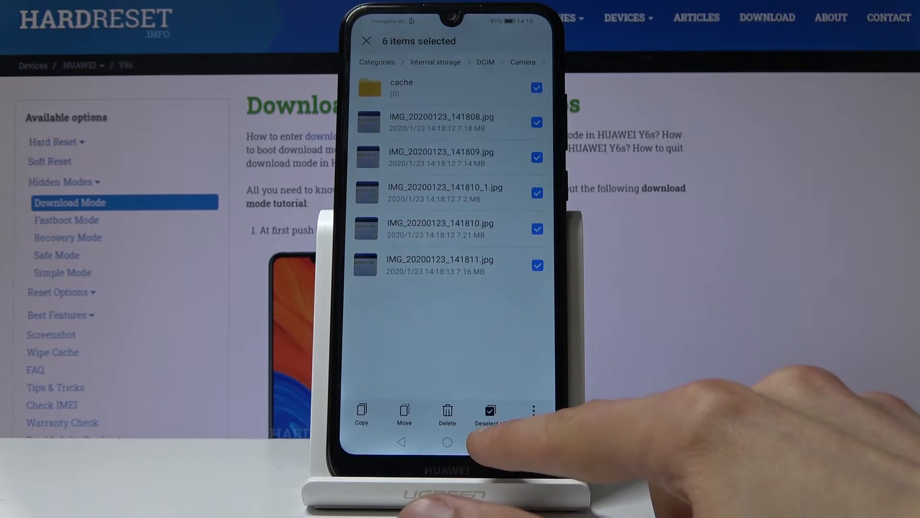
left_click(490, 414)
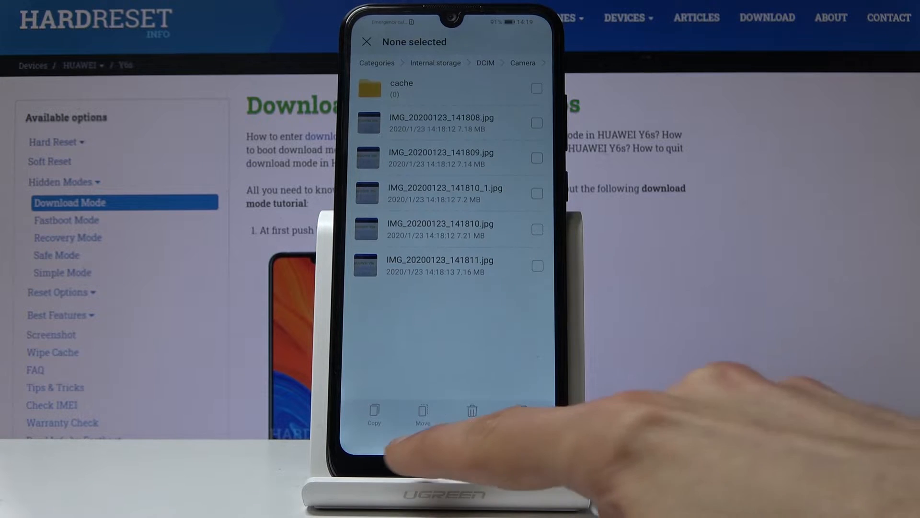
left_click(367, 41)
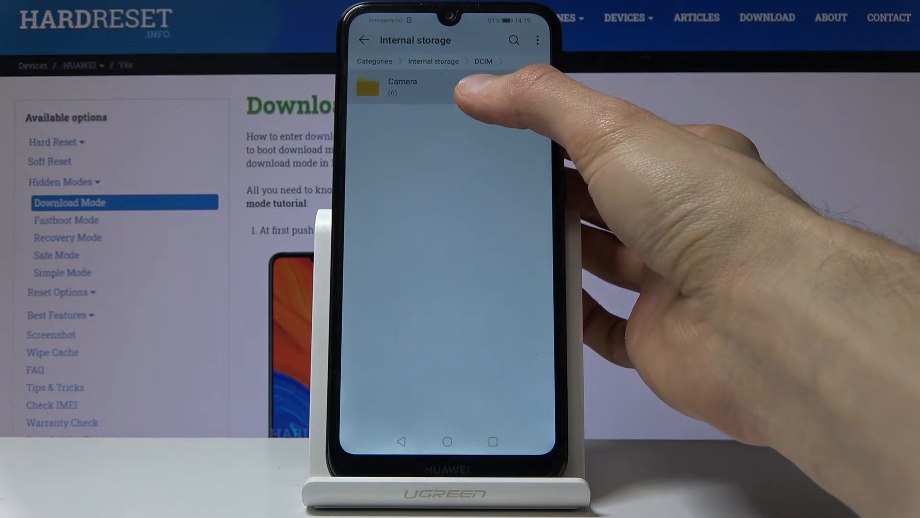
- Select the Camera folder and start a Move to choose its destination
left_click(402, 87)
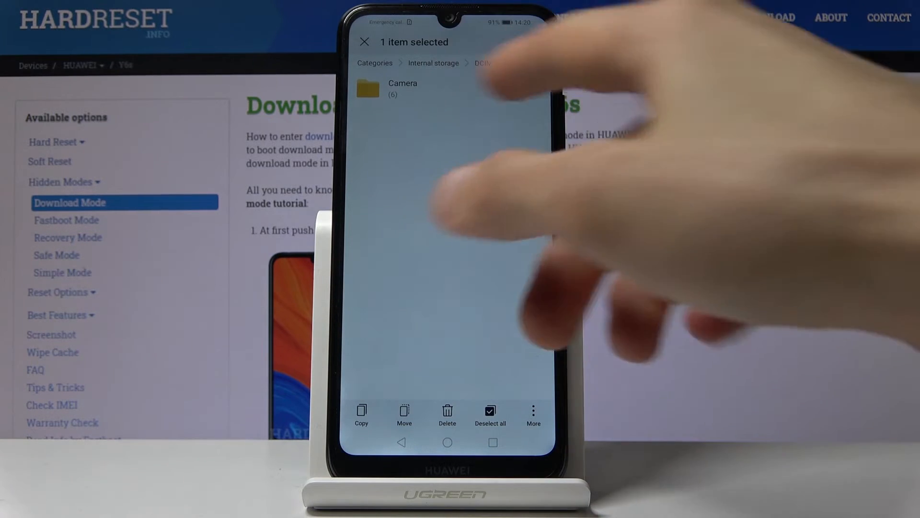
left_click(533, 87)
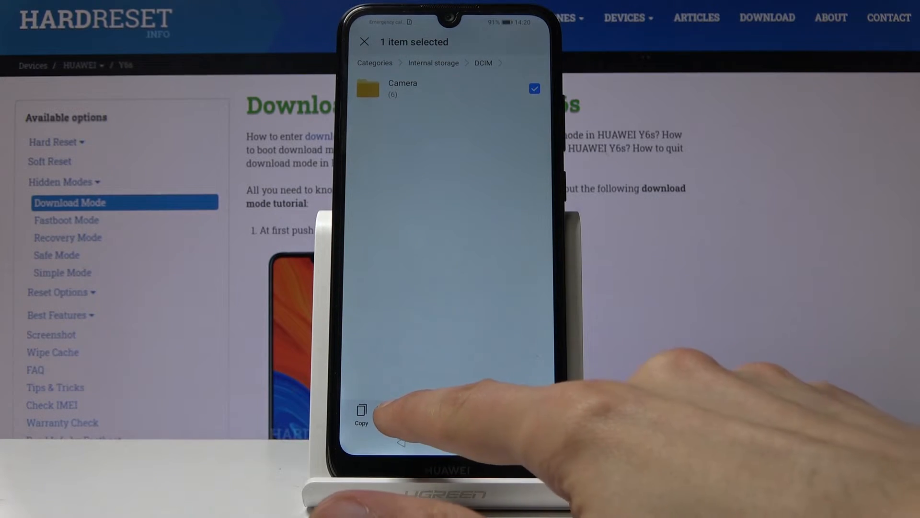
left_click(362, 414)
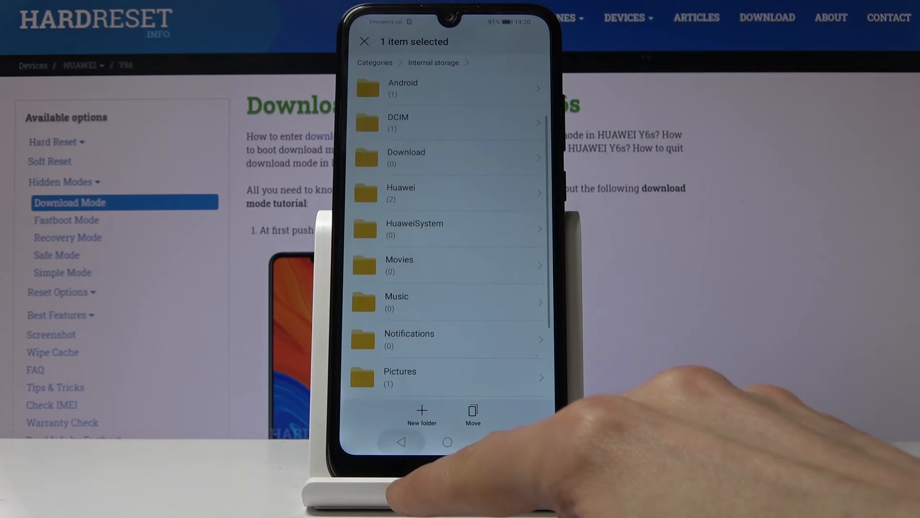
- Go up to the storage list and choose Memory card as the move destination
left_click(375, 63)
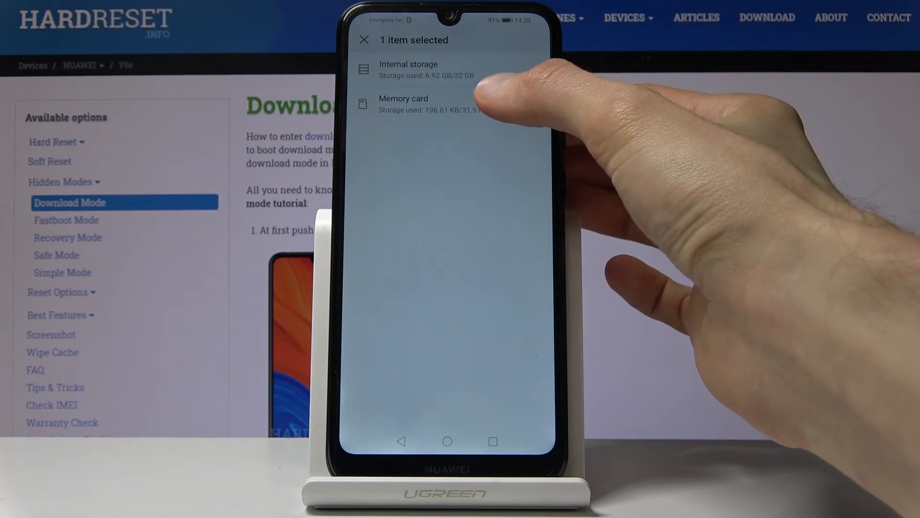
left_click(431, 103)
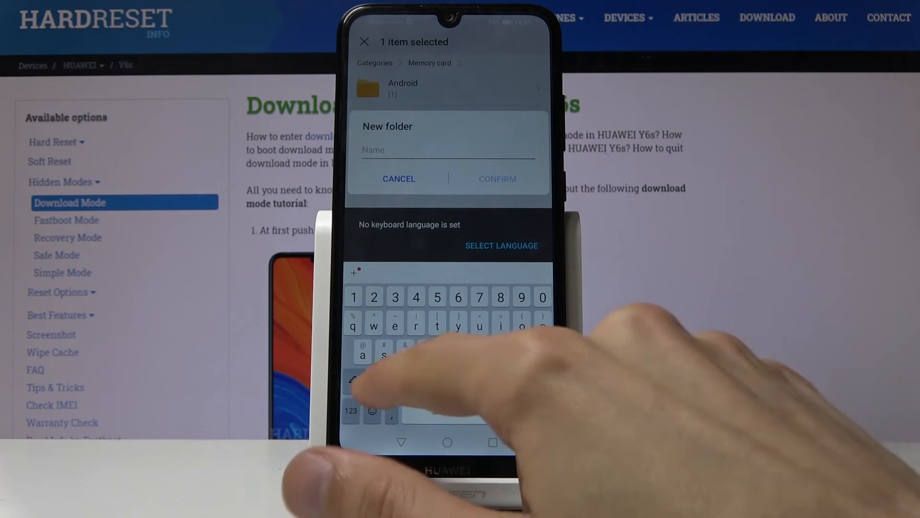
- Create a DCIM folder on the memory card and move the Camera folder into it
left_click(502, 245)
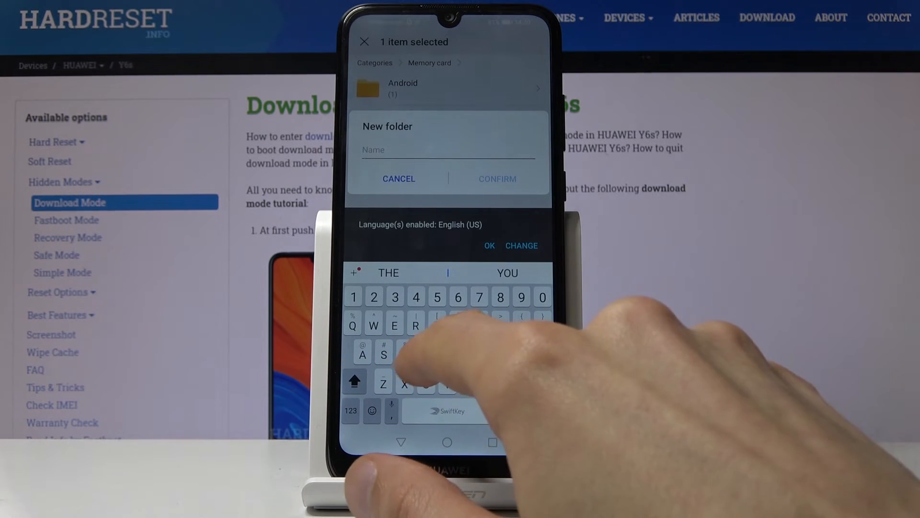
type("DCI")
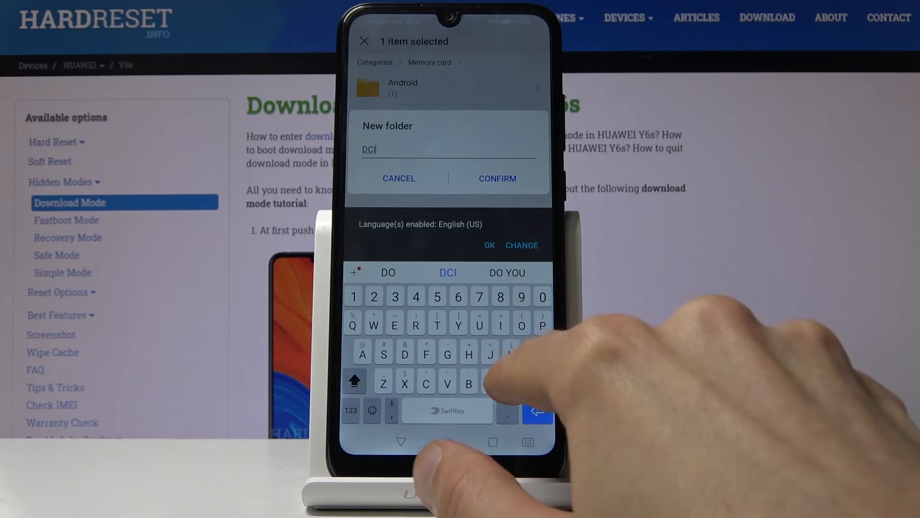
left_click(498, 178)
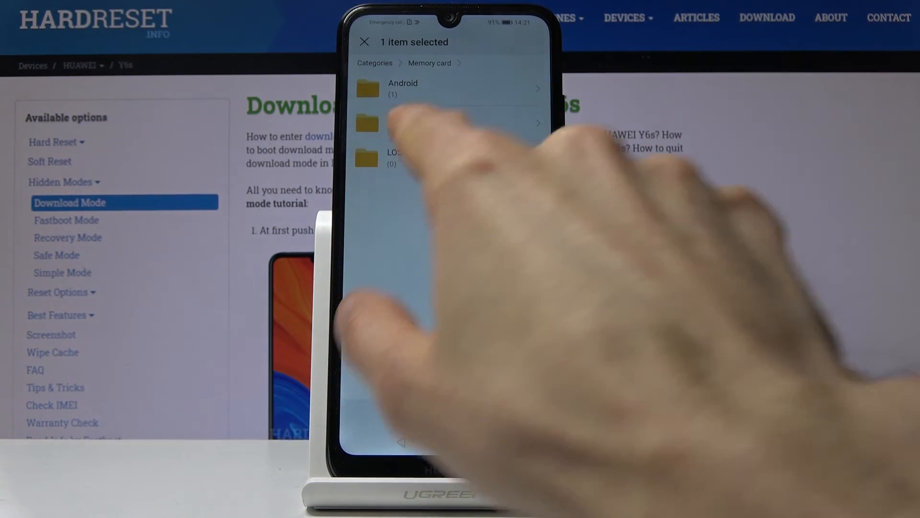
left_click(376, 124)
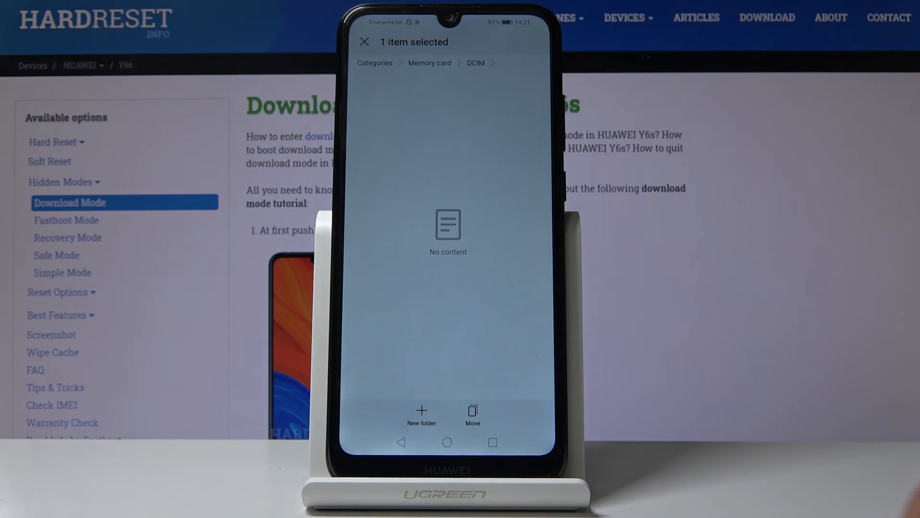
left_click(472, 415)
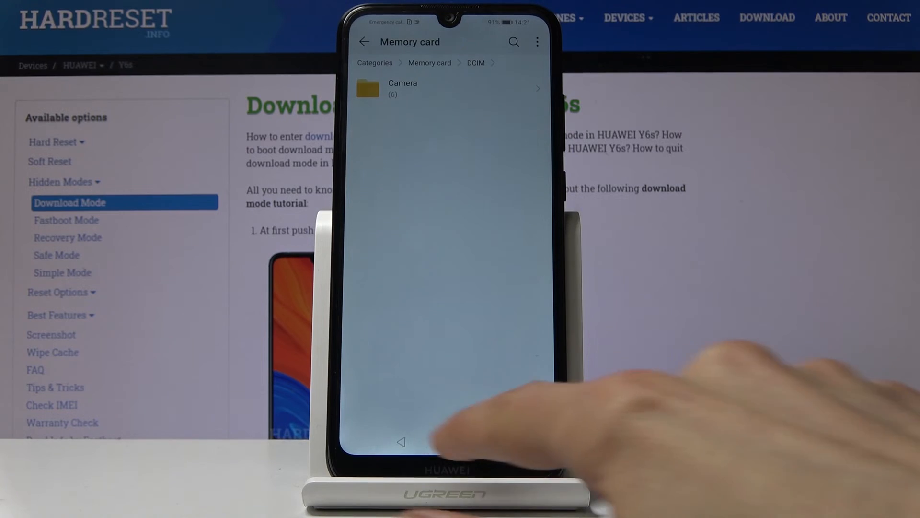
- Return to the storage overview and reopen internal storage to check DCIM is empty
left_click(403, 88)
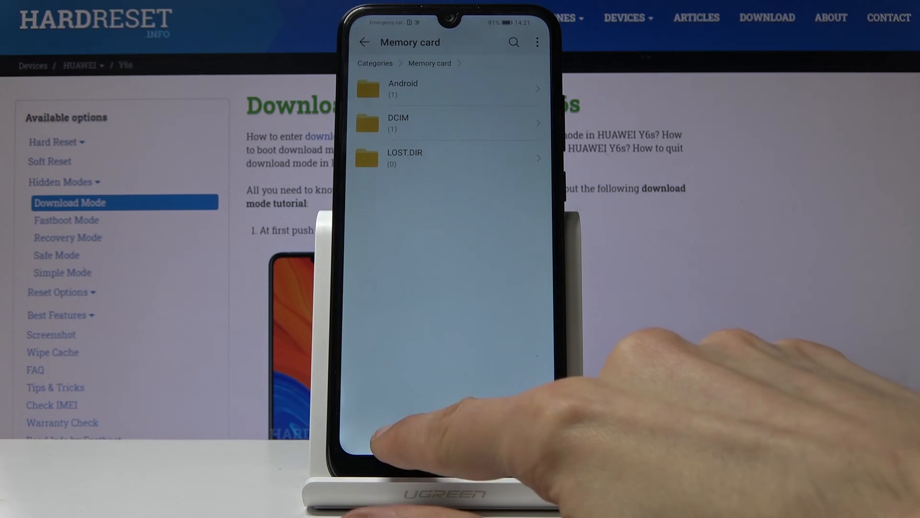
left_click(365, 41)
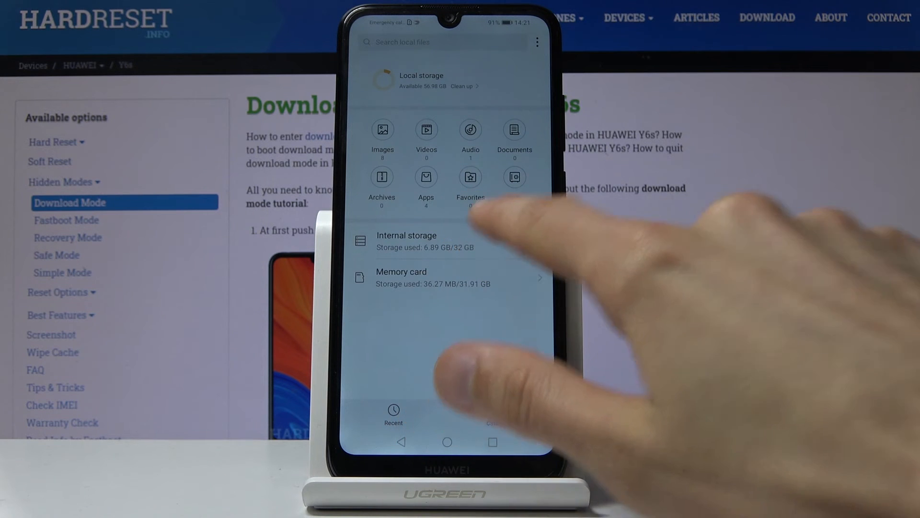
left_click(406, 241)
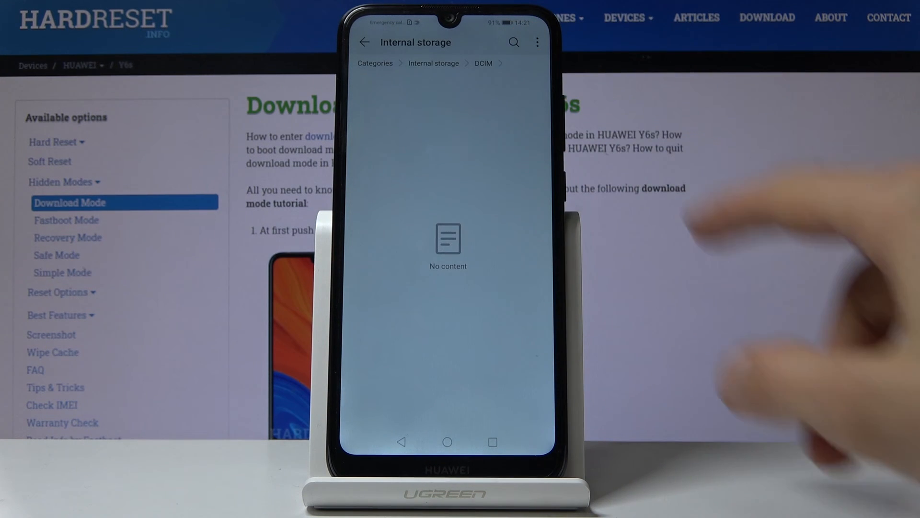